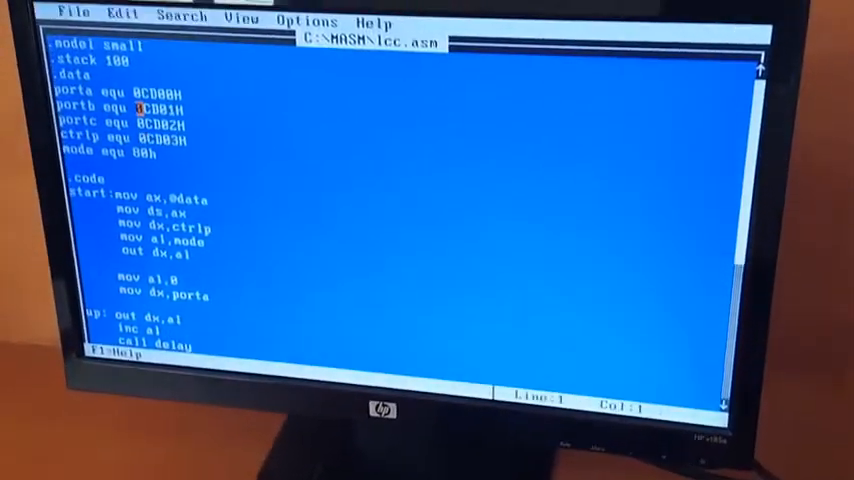
Exit MS-DOS Editor to return to the C:\MASM> prompt.
click(70, 21)
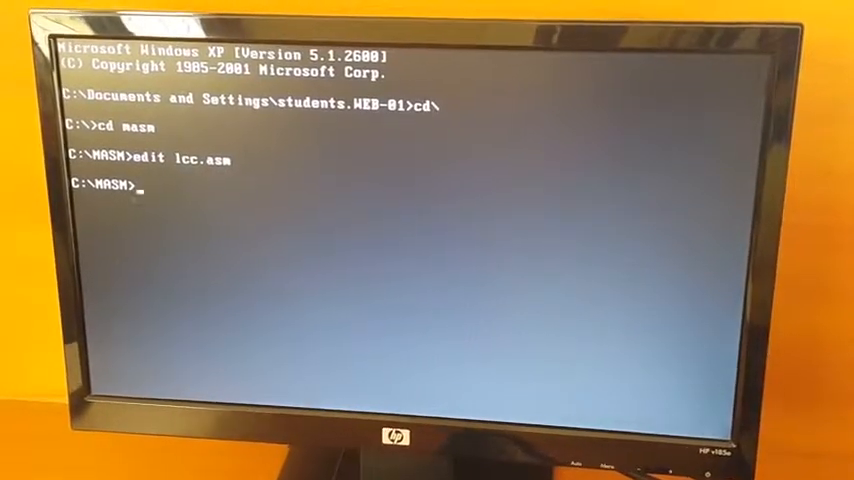
Assemble lcc.asm with 'masm lcc.asm;', getting 0 warning and 0 severe errors.
text(masm l)
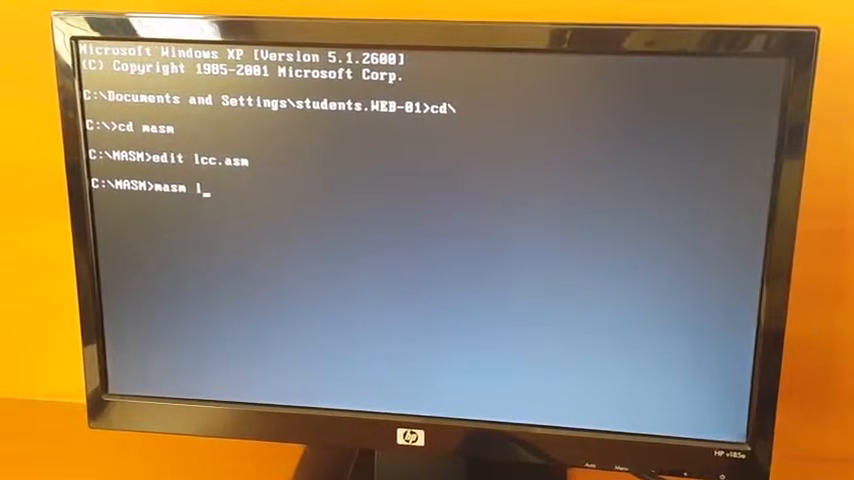
text(cc)
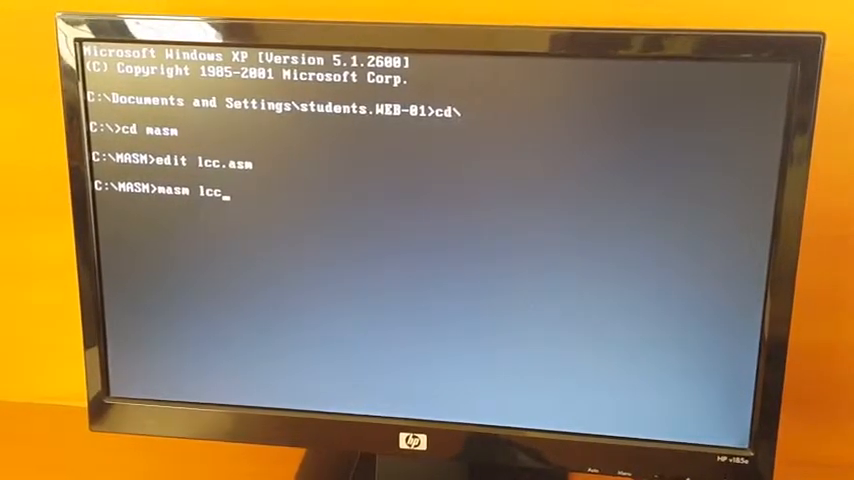
text(.asm;)
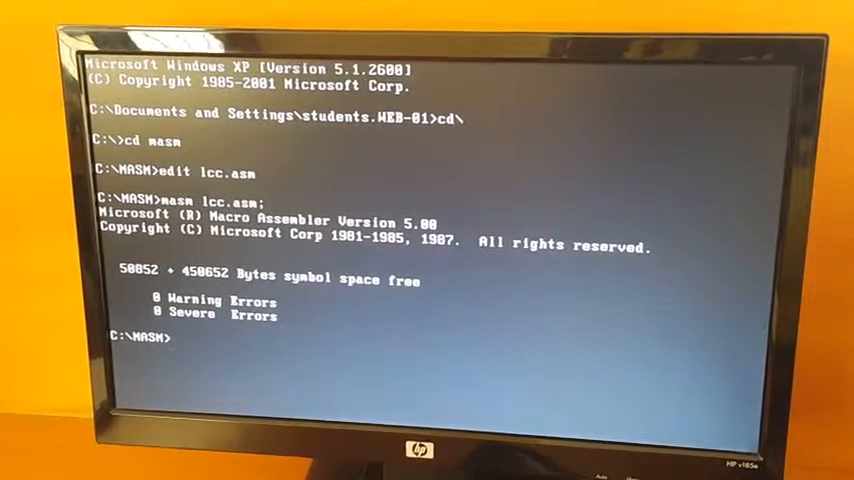
text(link)
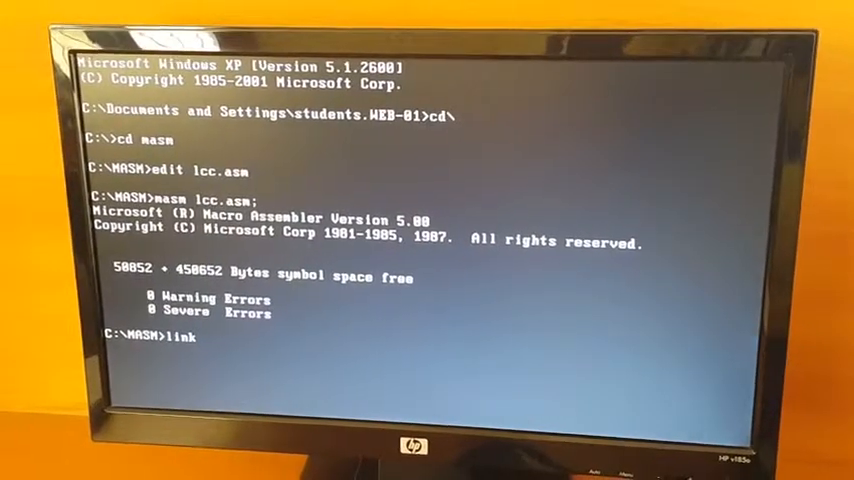
Link lcc.obj with 'link lcc.obj;' and begin typing the iopm command.
text(lcc.obj;)
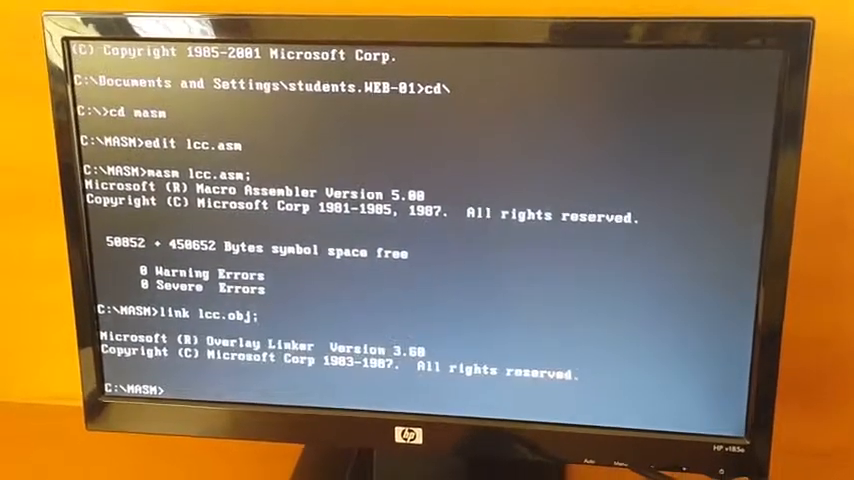
text(iopm)
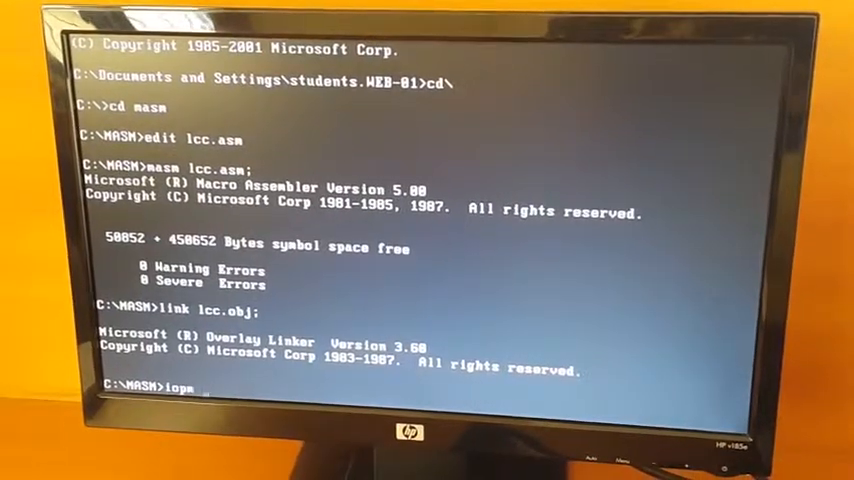